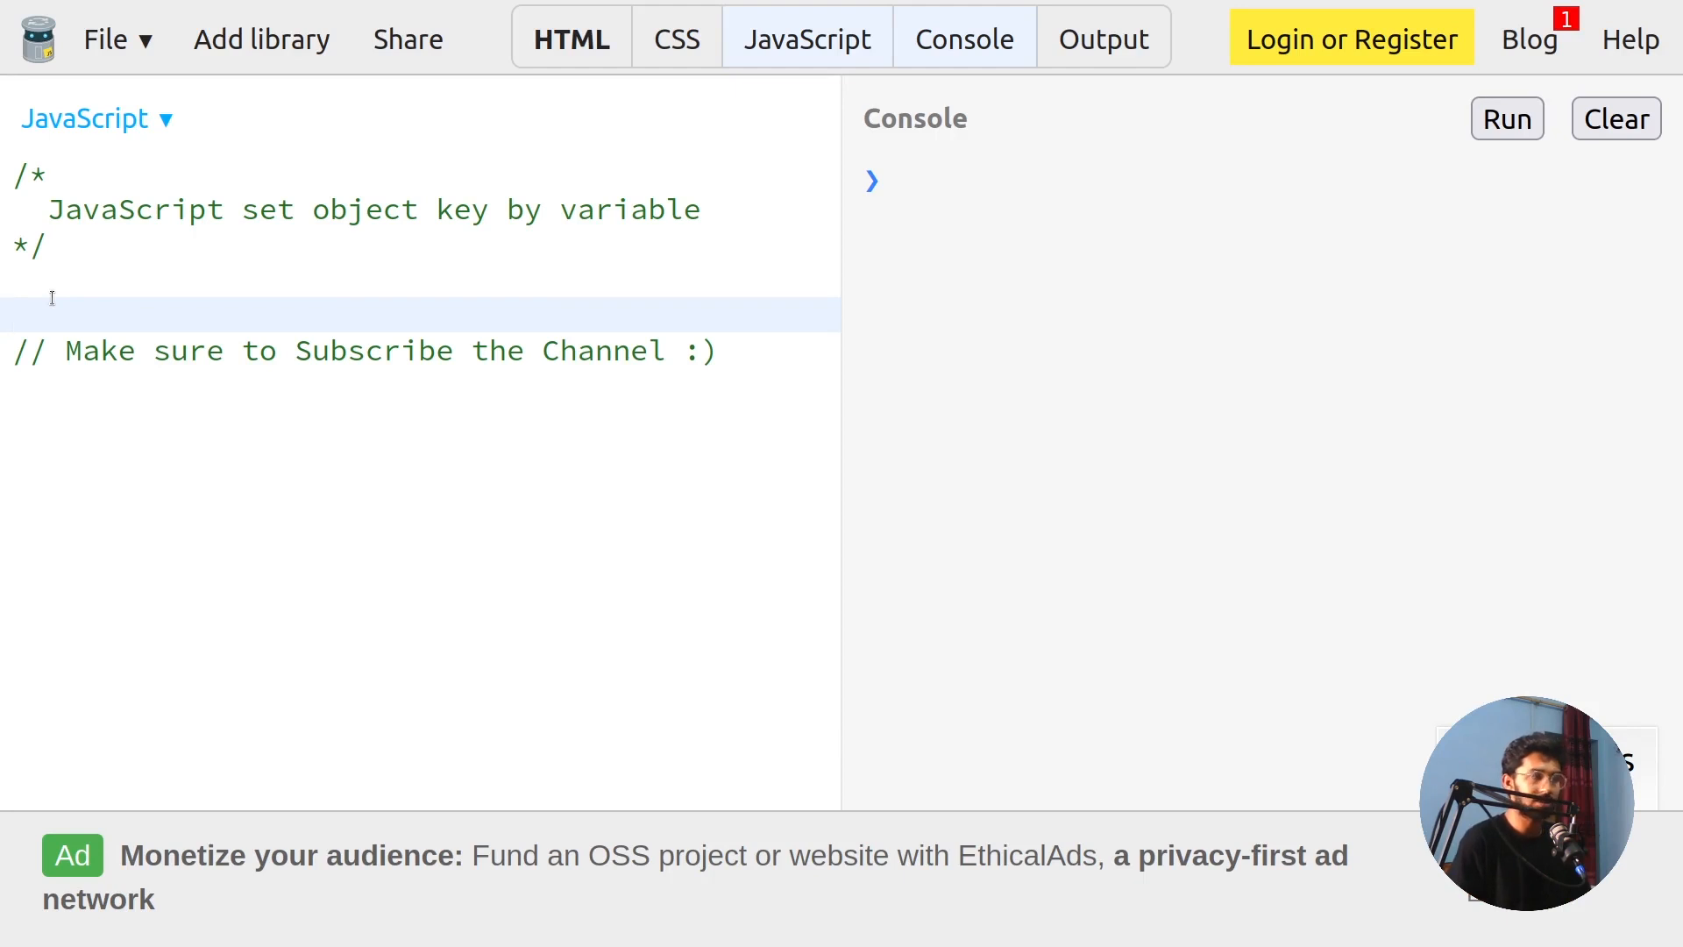
Step: Begin typing var property1 = "Name"; under the title comment
{"action": "type", "text": "var property1 = \"Name\";"}
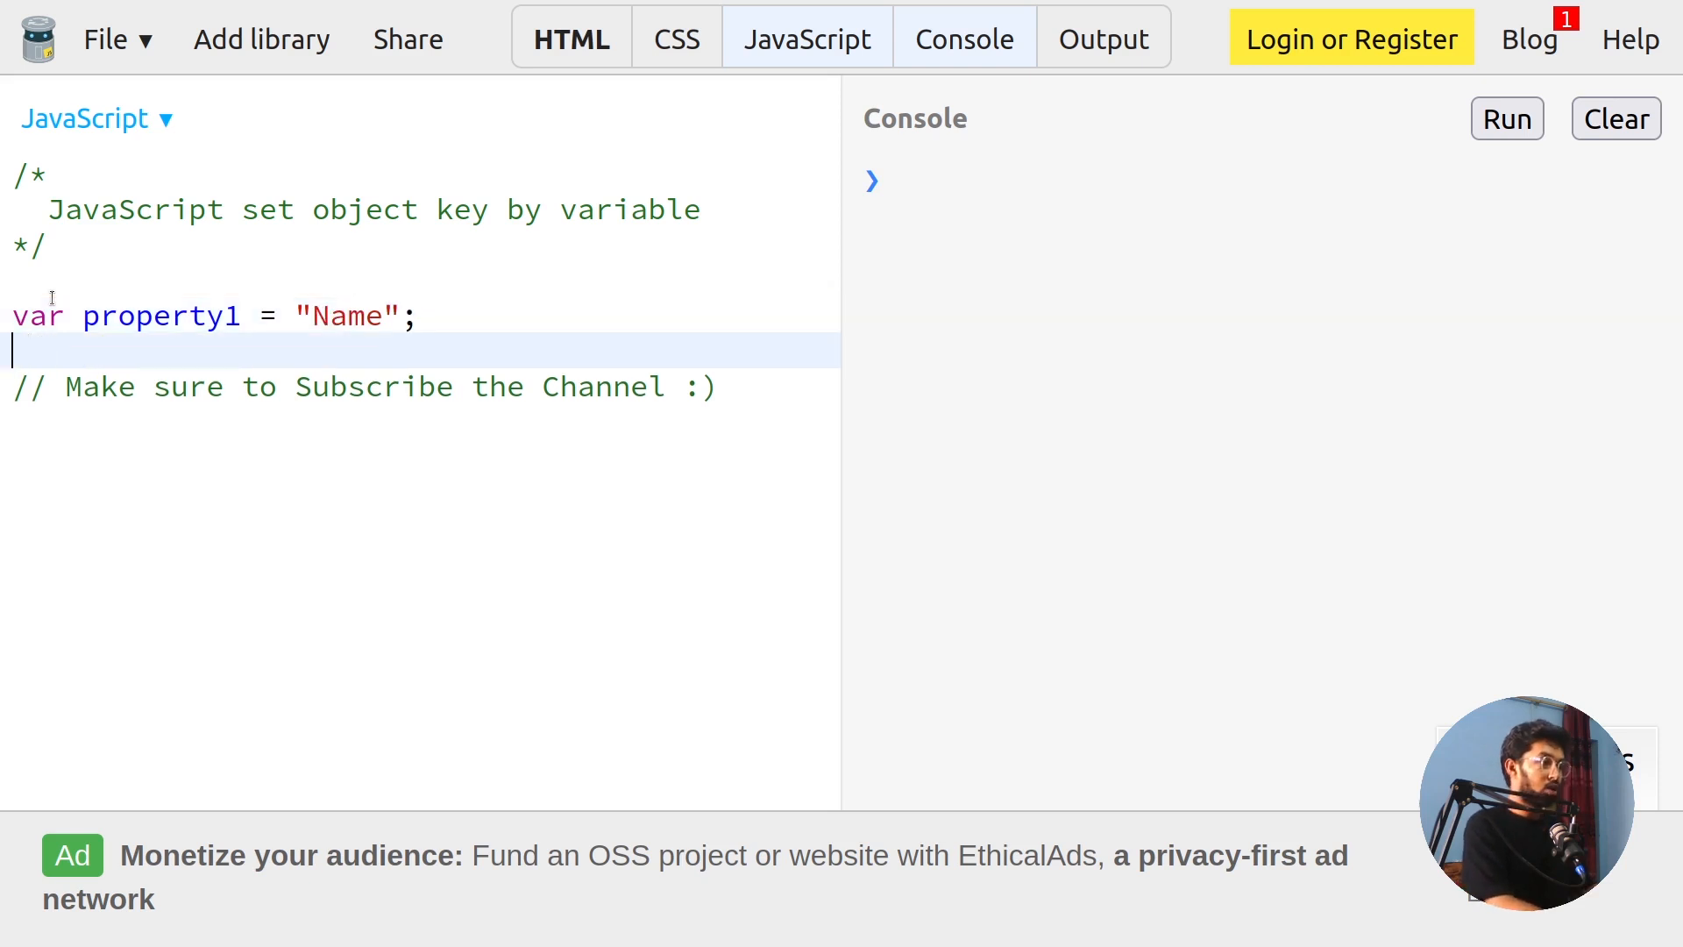
Step: Write var Person = {[property1]:"Fahad"} using the computed key from property1
{"action": "type", "text": "var"}
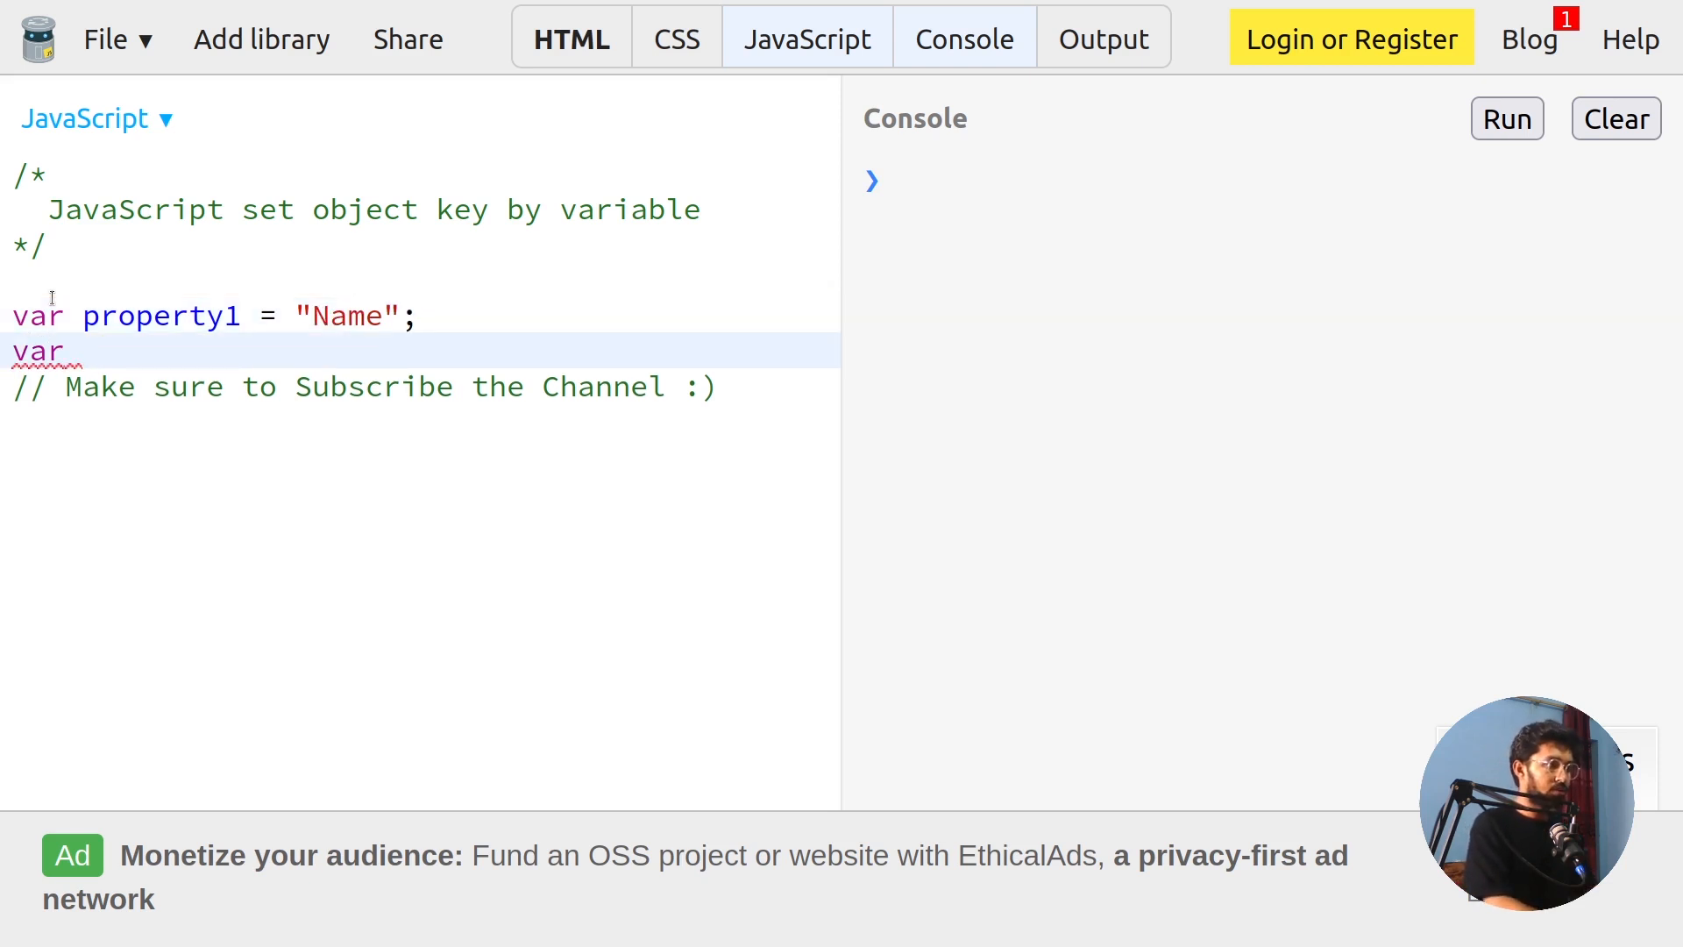
{"action": "type", "text": "Person = {}"}
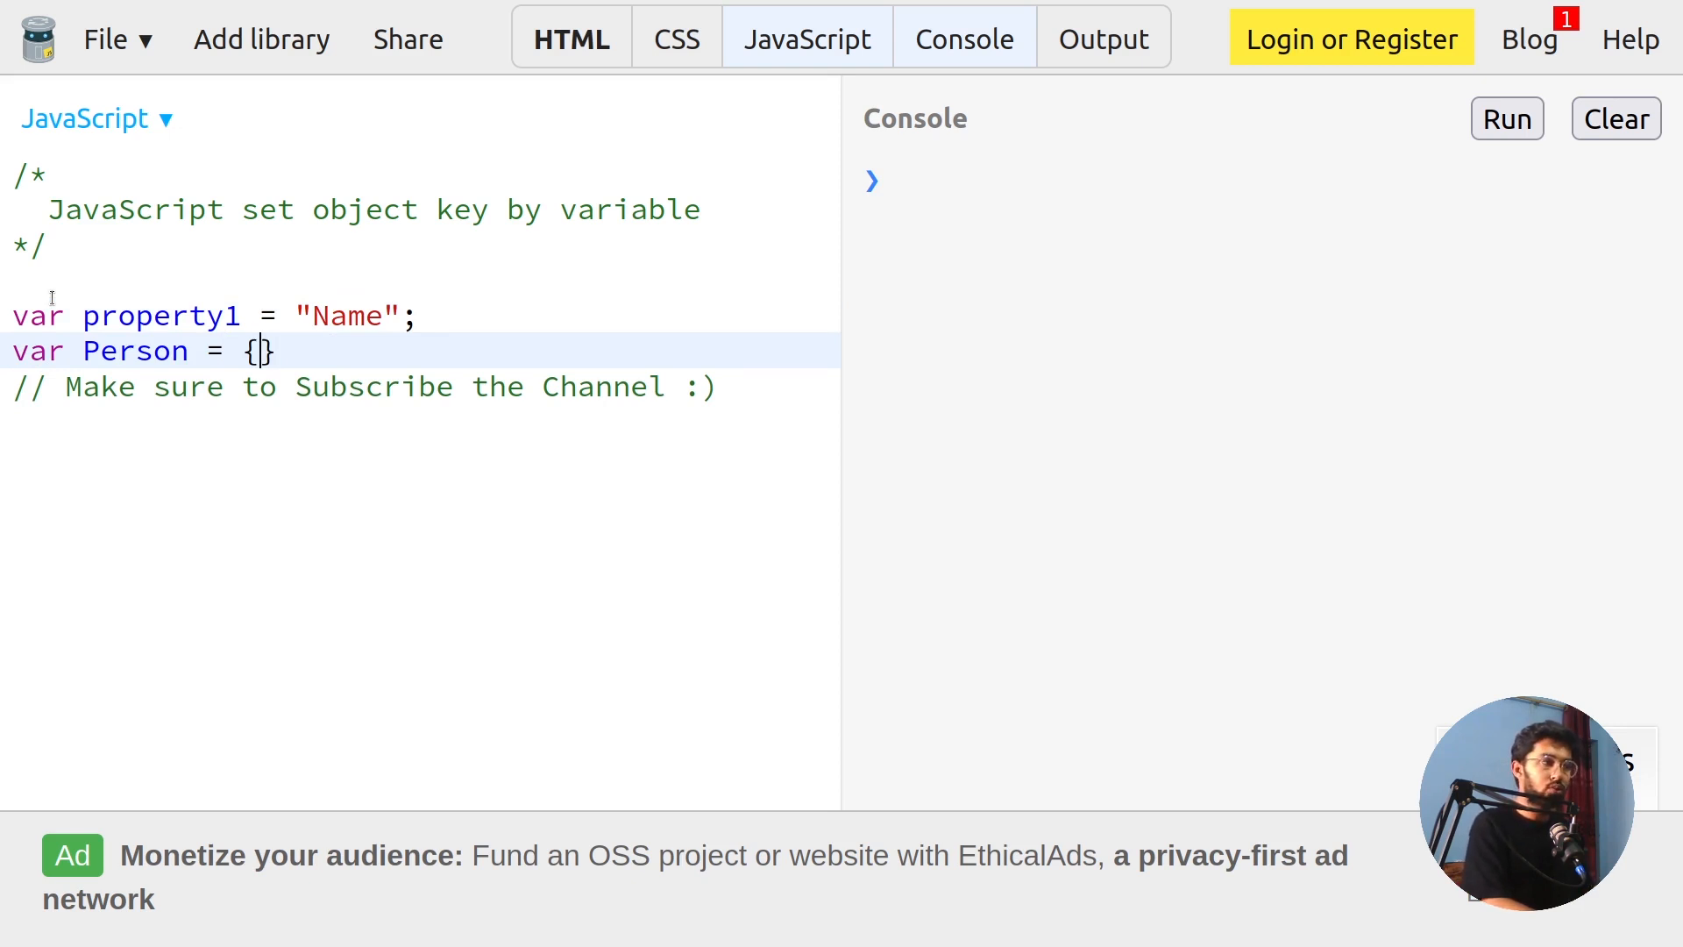
{"action": "type", "text": "["}
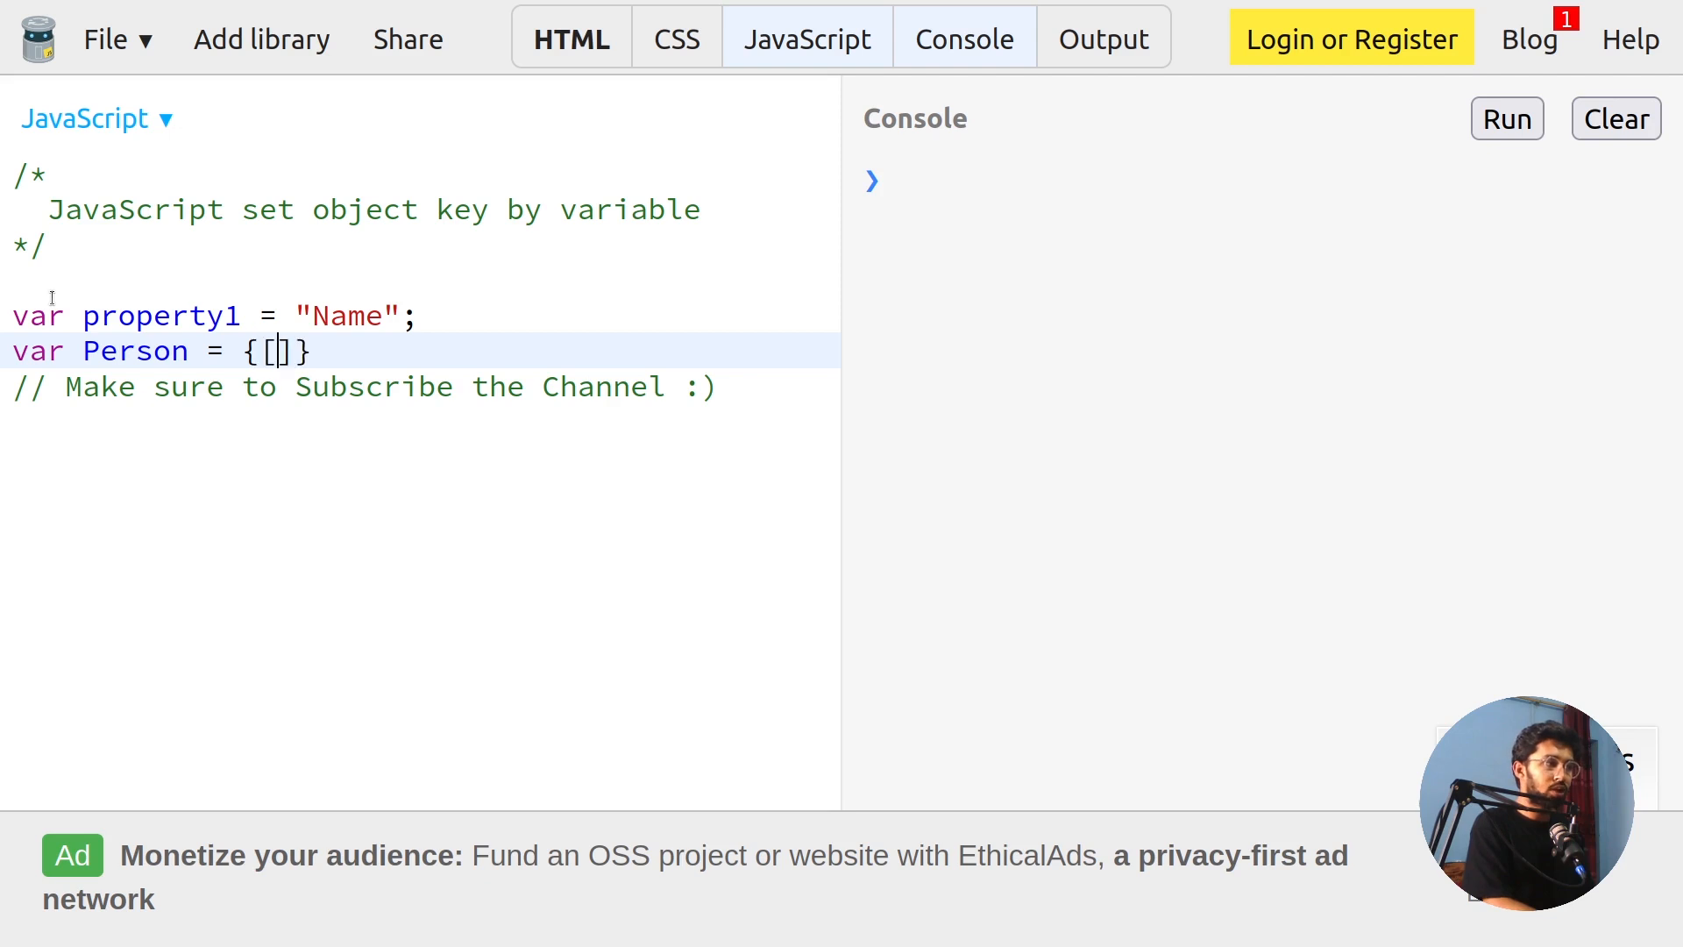
{"action": "type", "text": "p"}
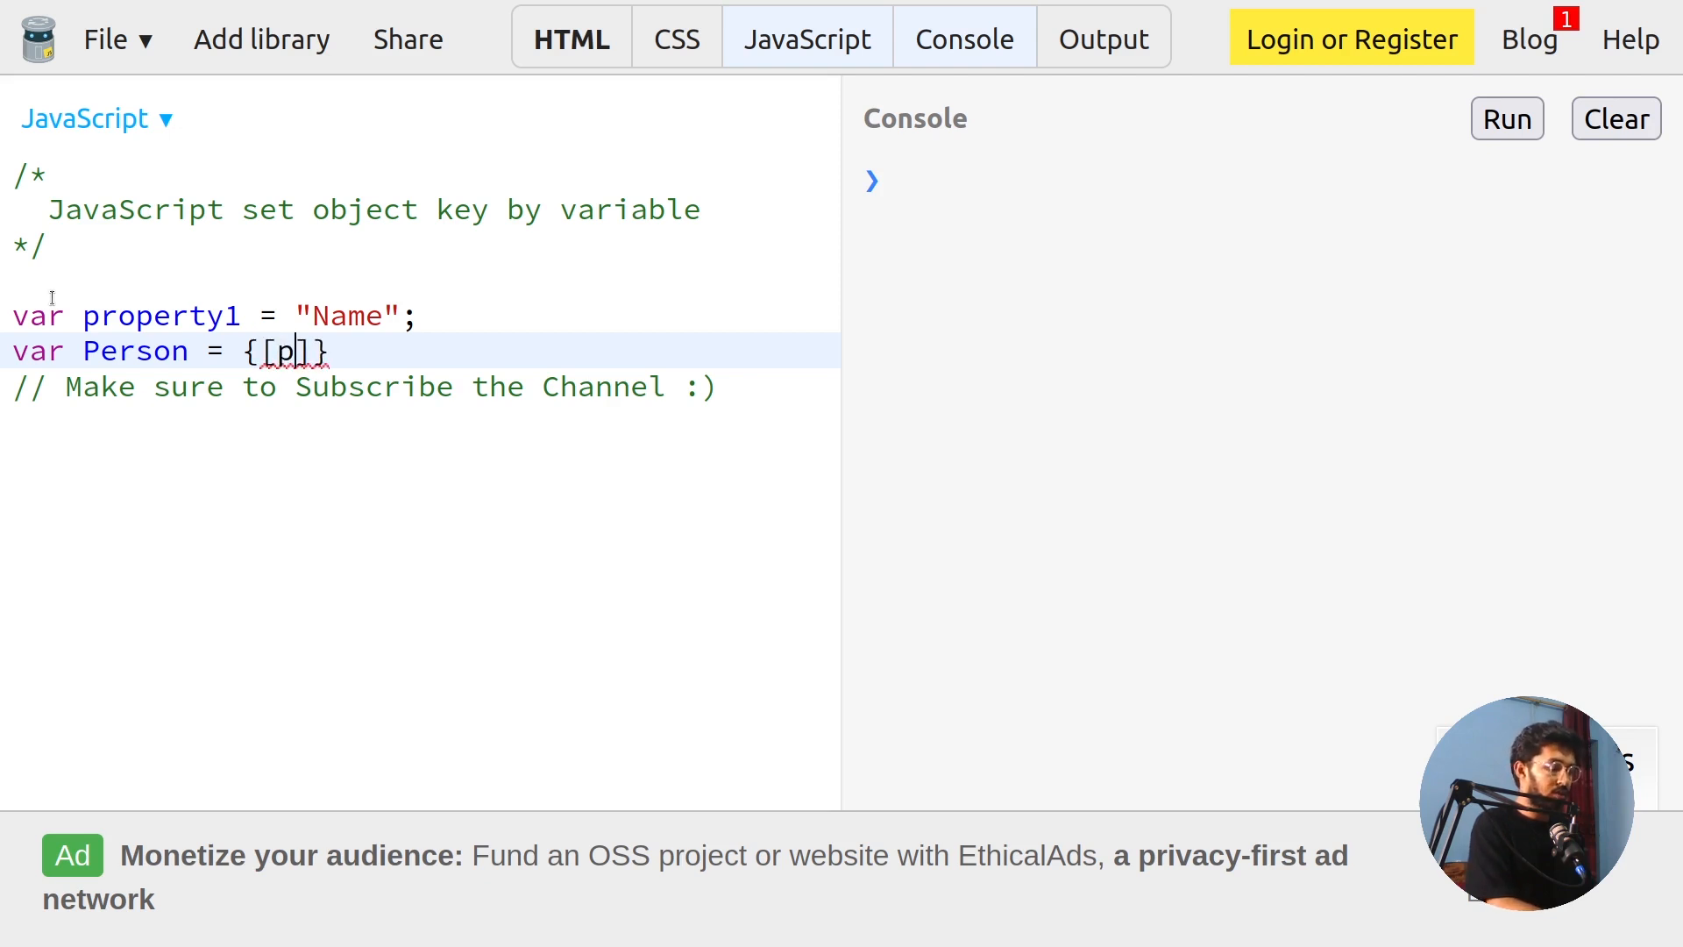
{"action": "type", "text": "roperty1]:"}
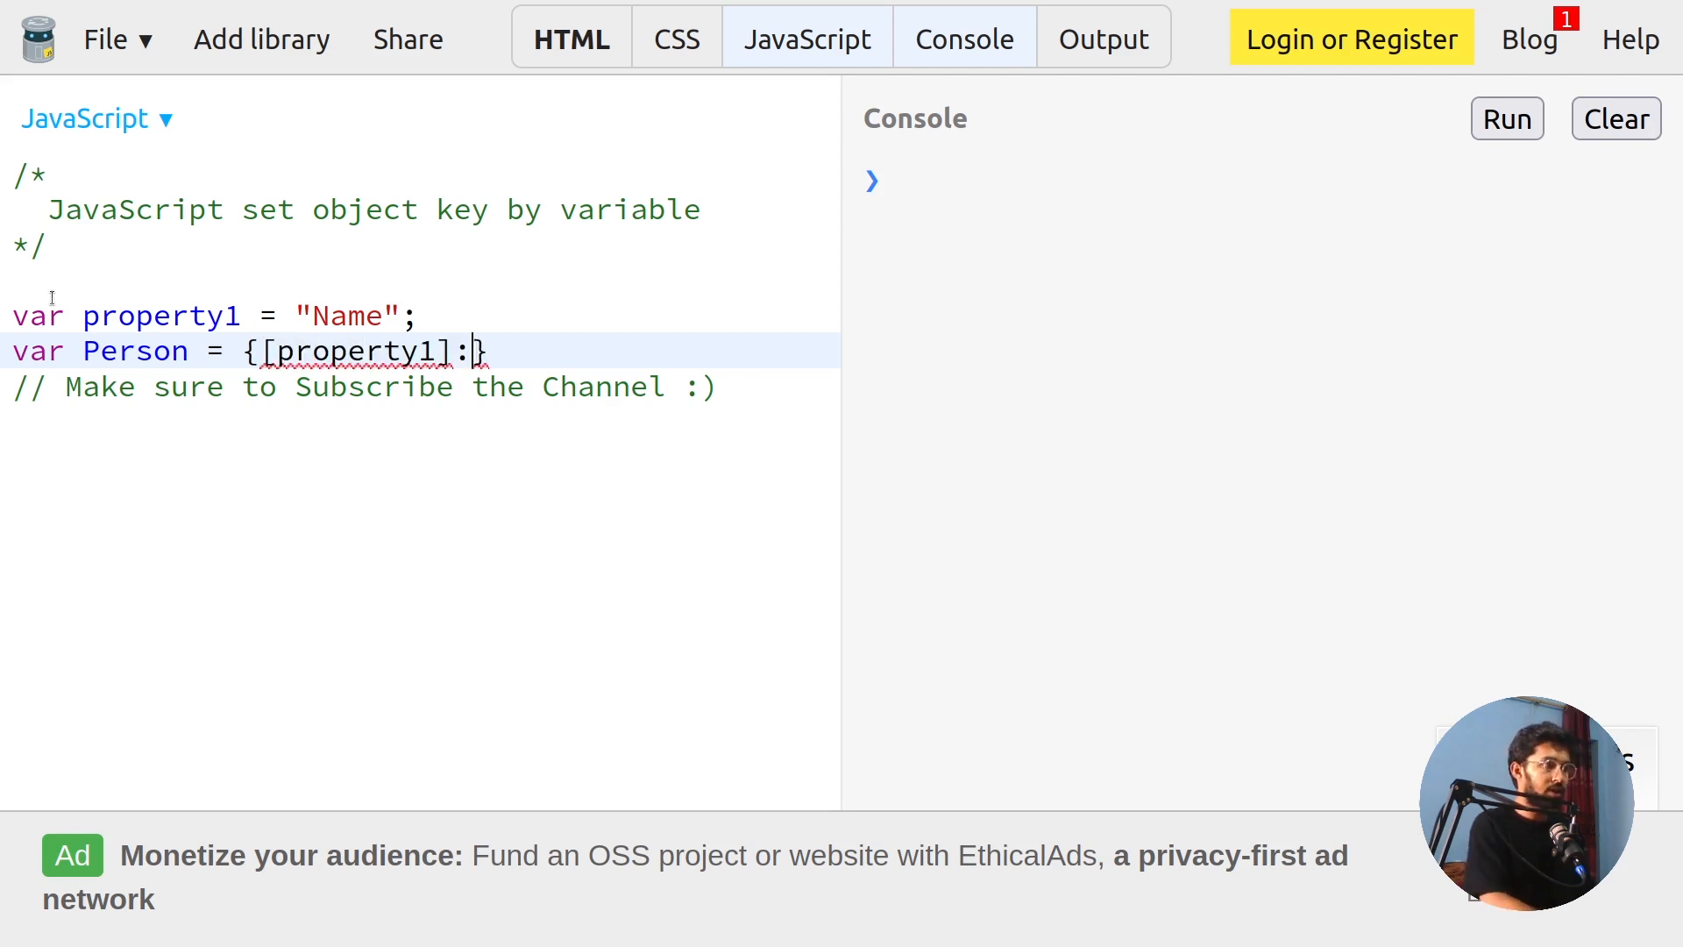
{"action": "type", "text": "\"Fahad\""}
{"action": "type", "text": "console.log(Person)"}
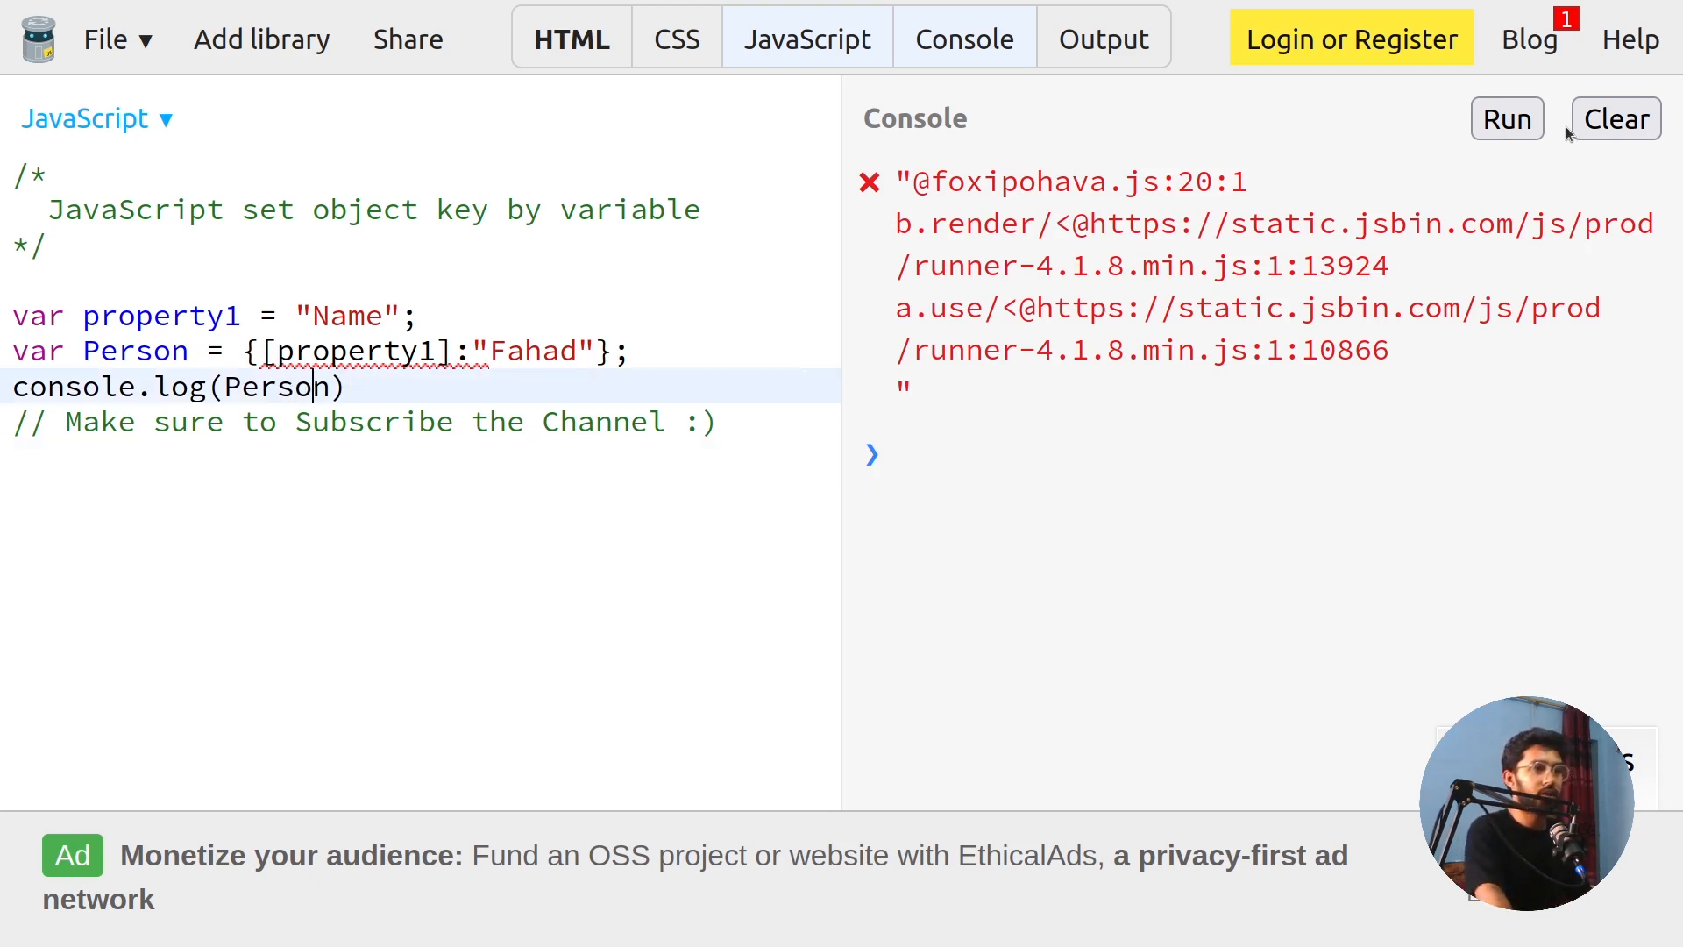
Step: Run the script so the console prints Person with Name: "Fahad", then start a new line
{"action": "left_click", "coordinate": [1505, 117]}
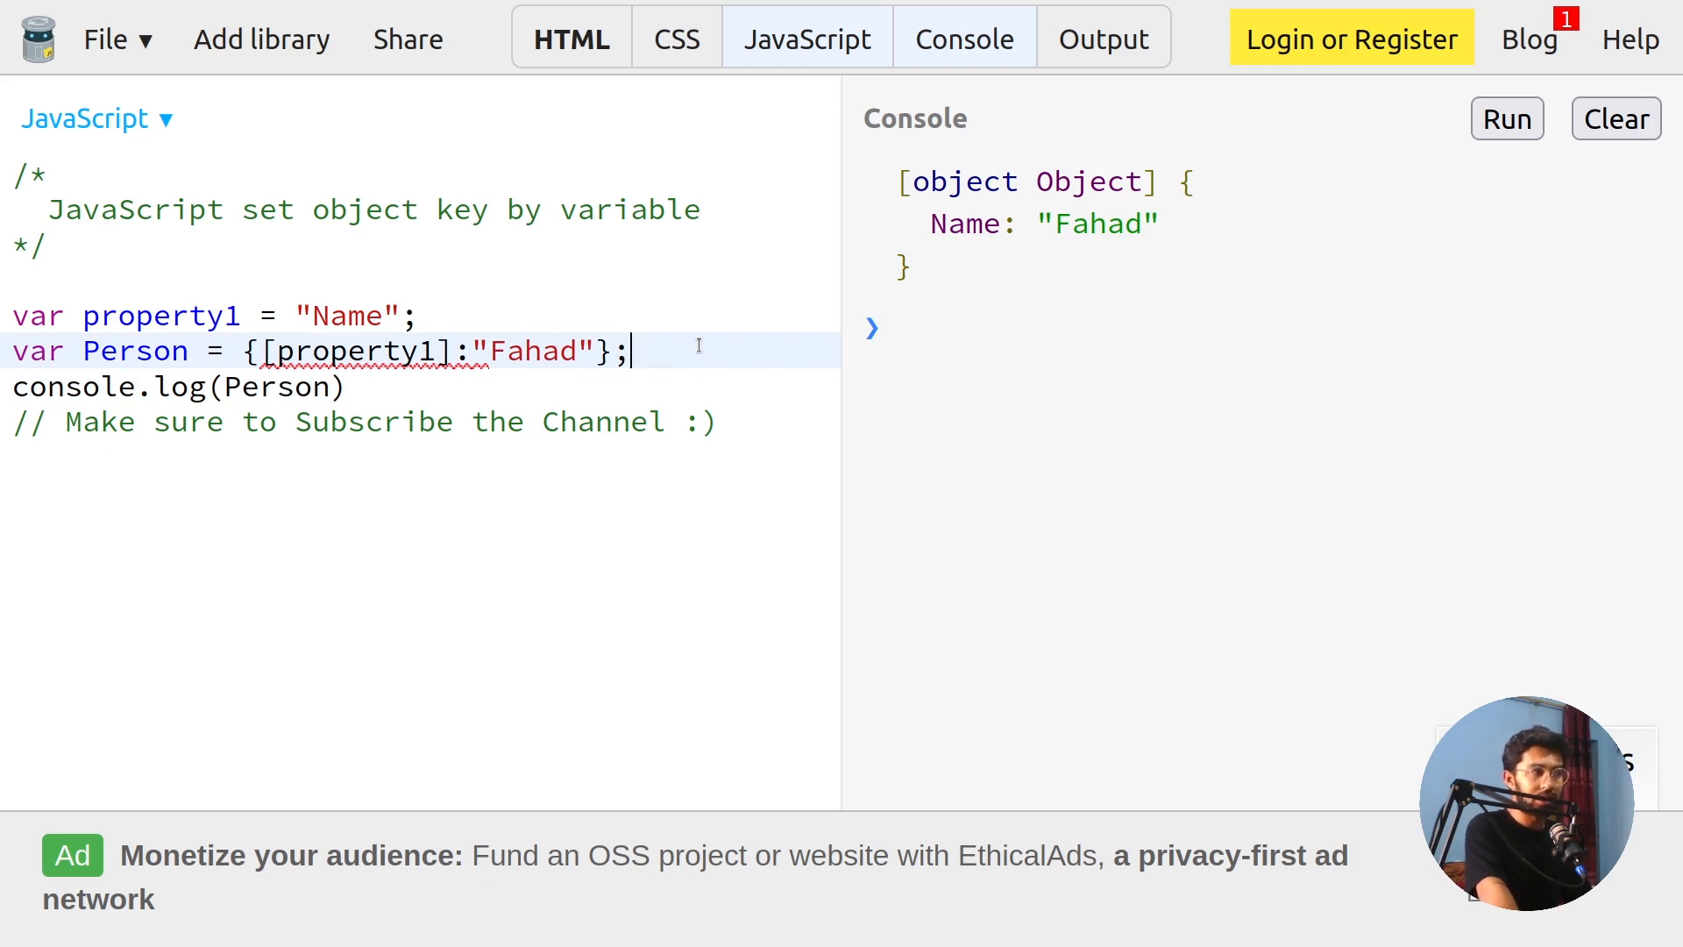
{"action": "key", "text": "Enter"}
{"action": "type", "text": "Person["}
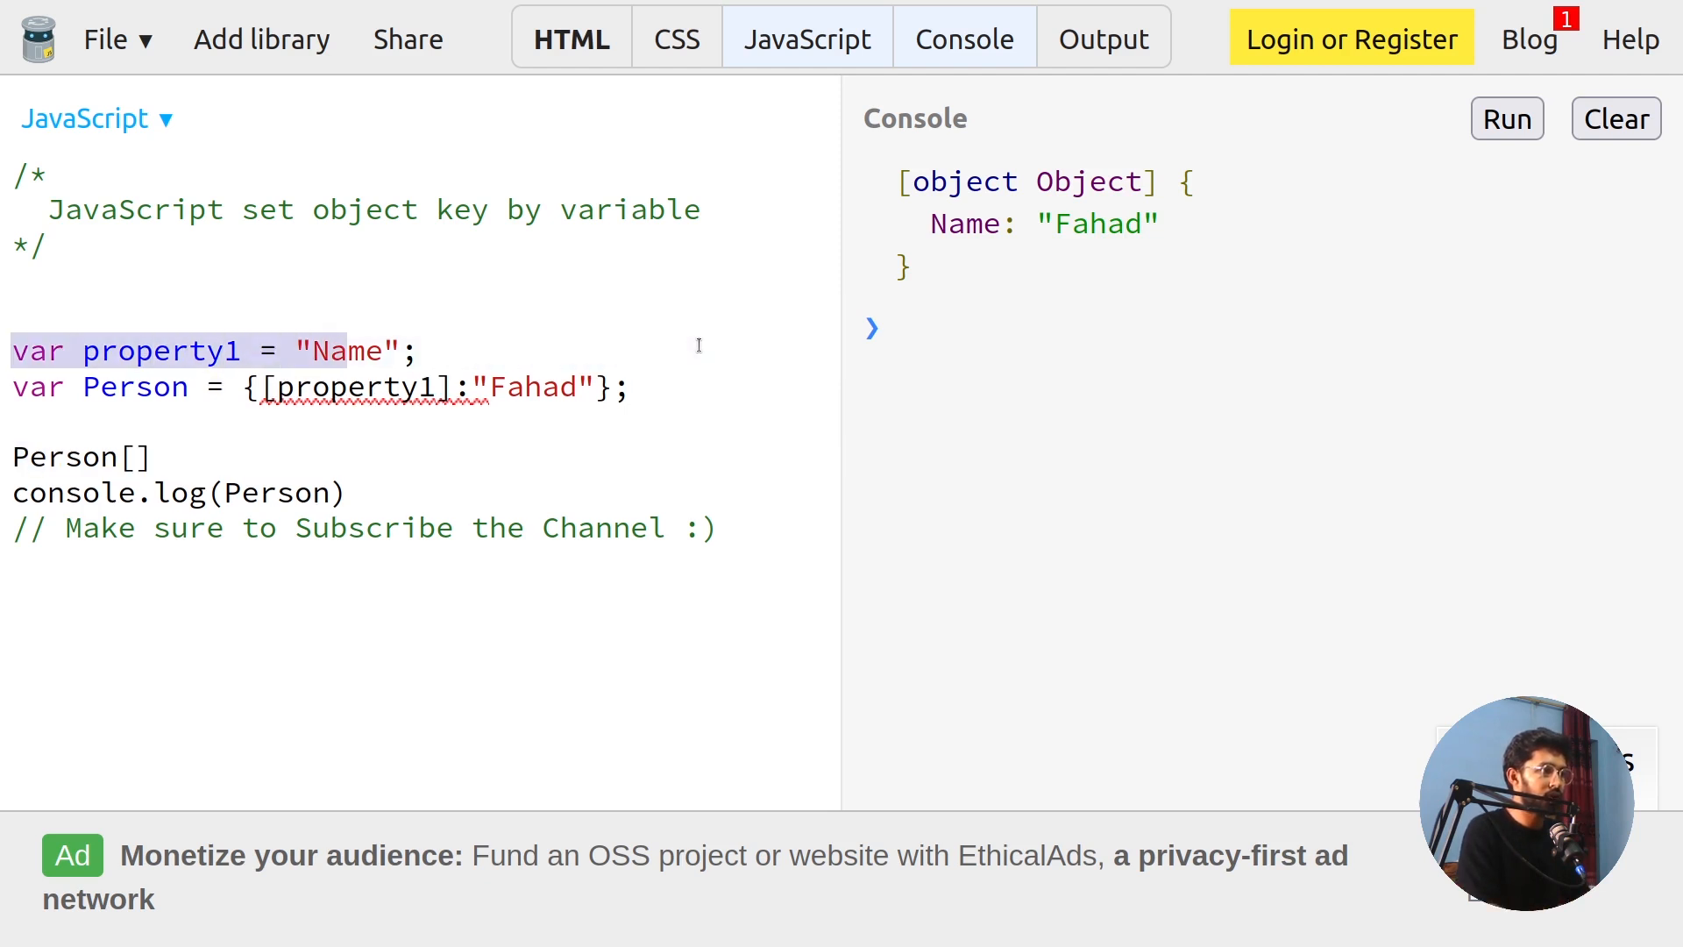
Step: Declare property2 = "Age", assign Person[property2] = 22, and rerun to log Age and Name
{"action": "type", "text": "var propert21 = \"Age\";"}
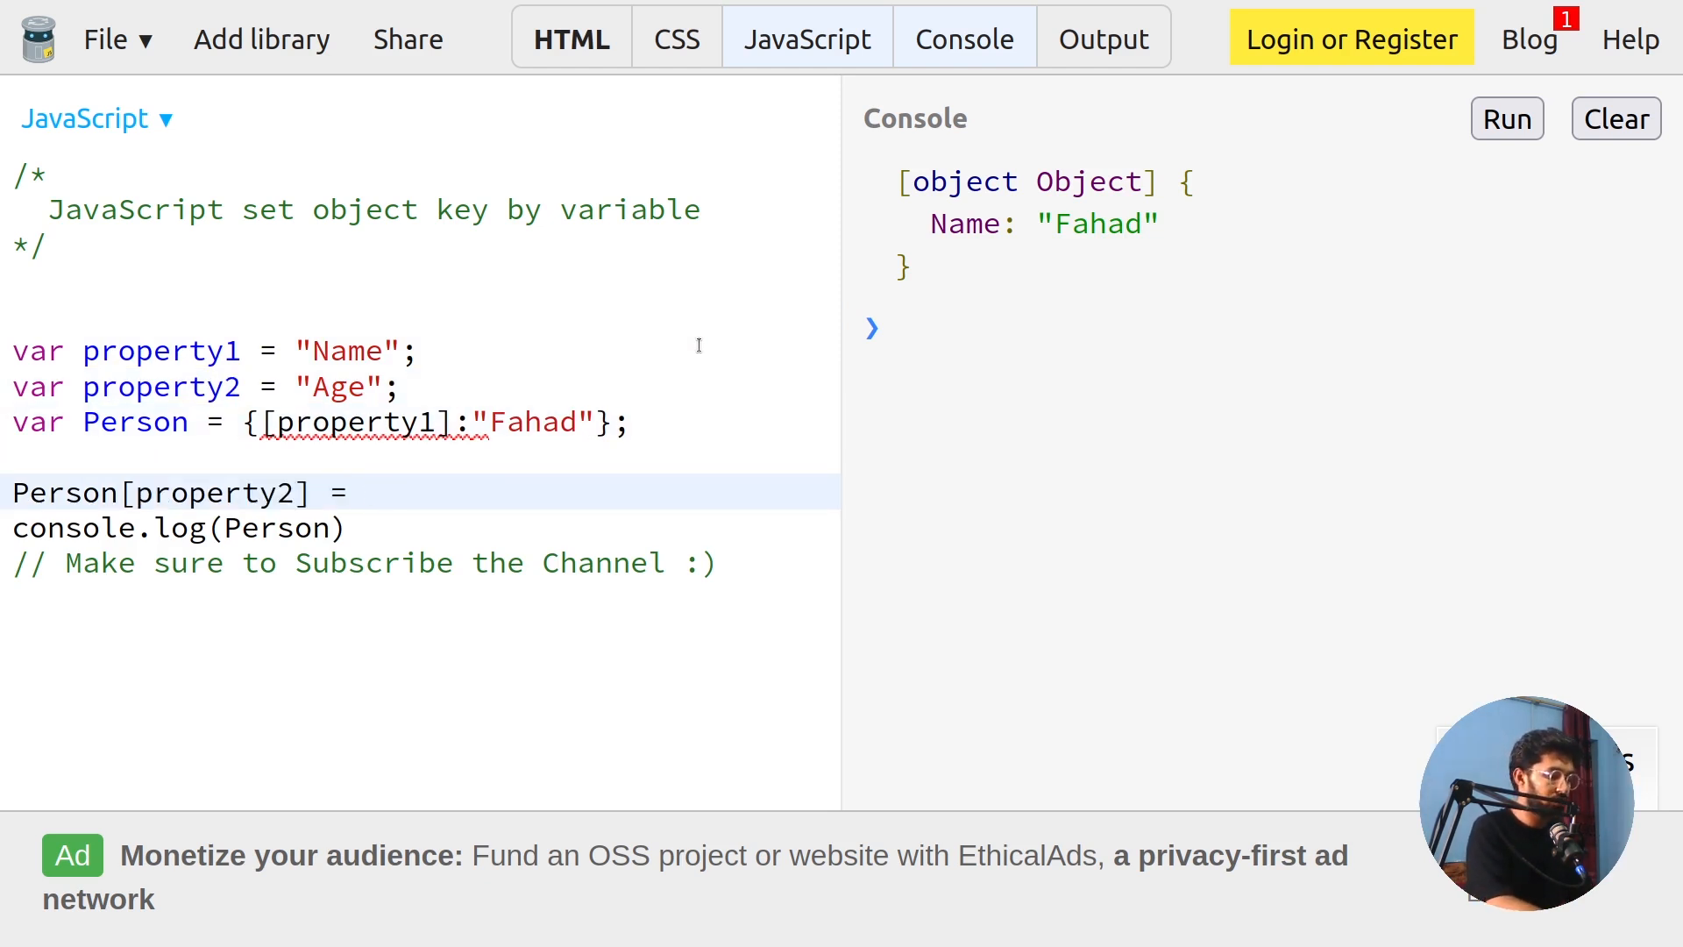
{"action": "type", "text": "22;"}
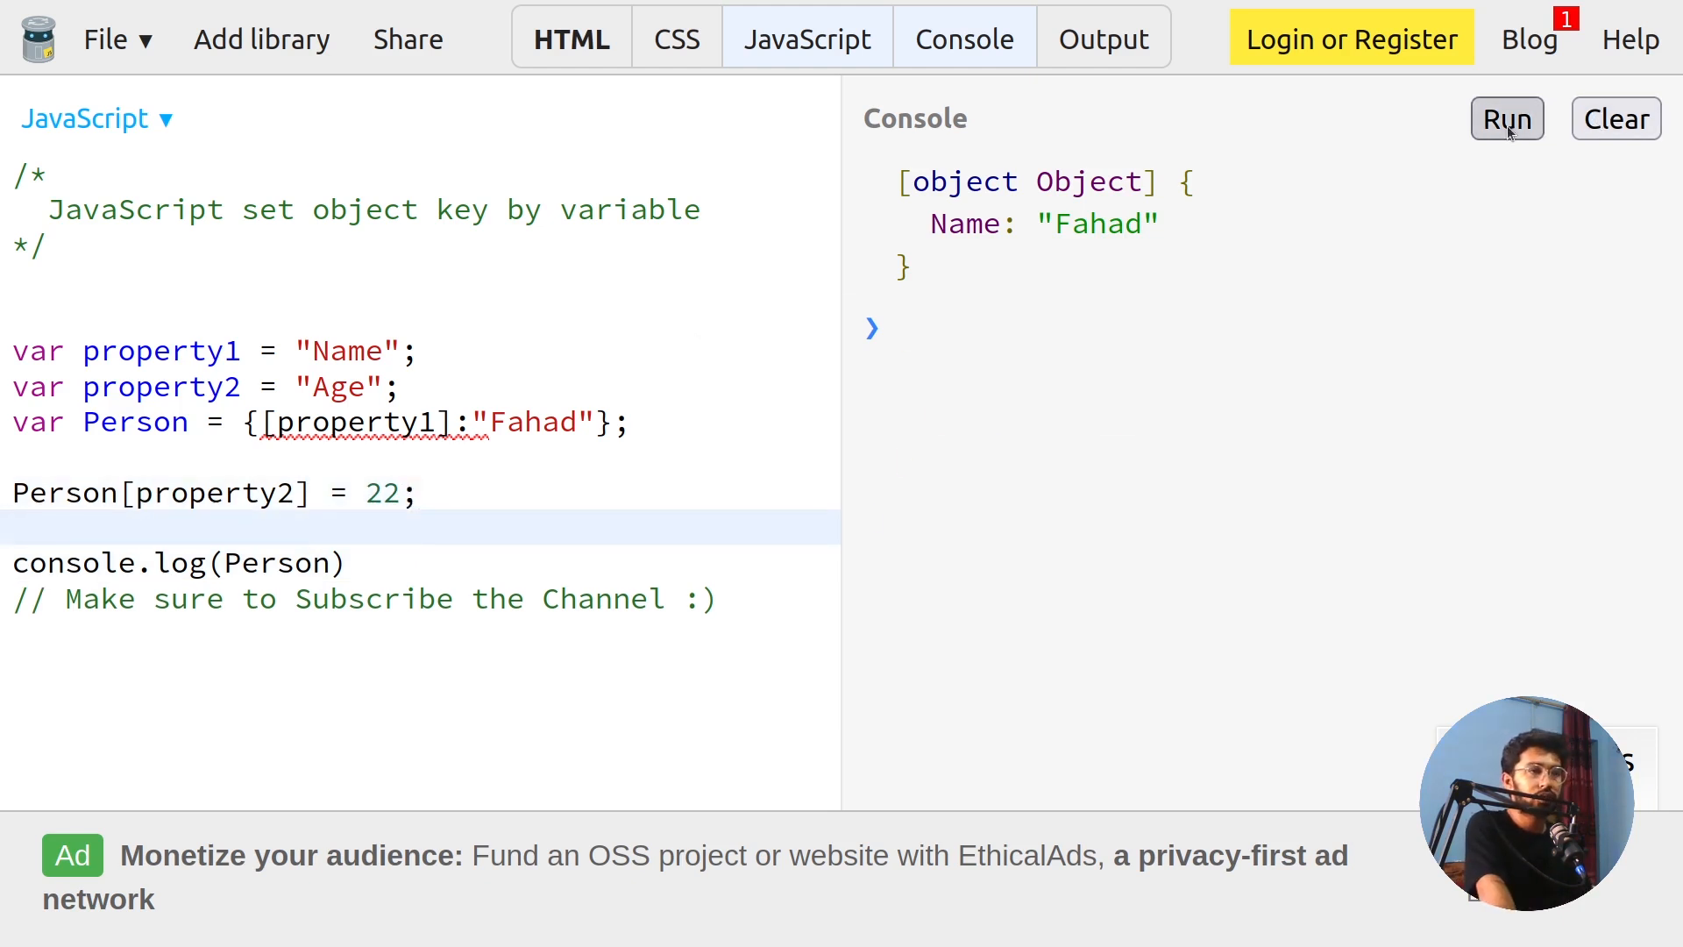
{"action": "left_click", "coordinate": [1506, 118]}
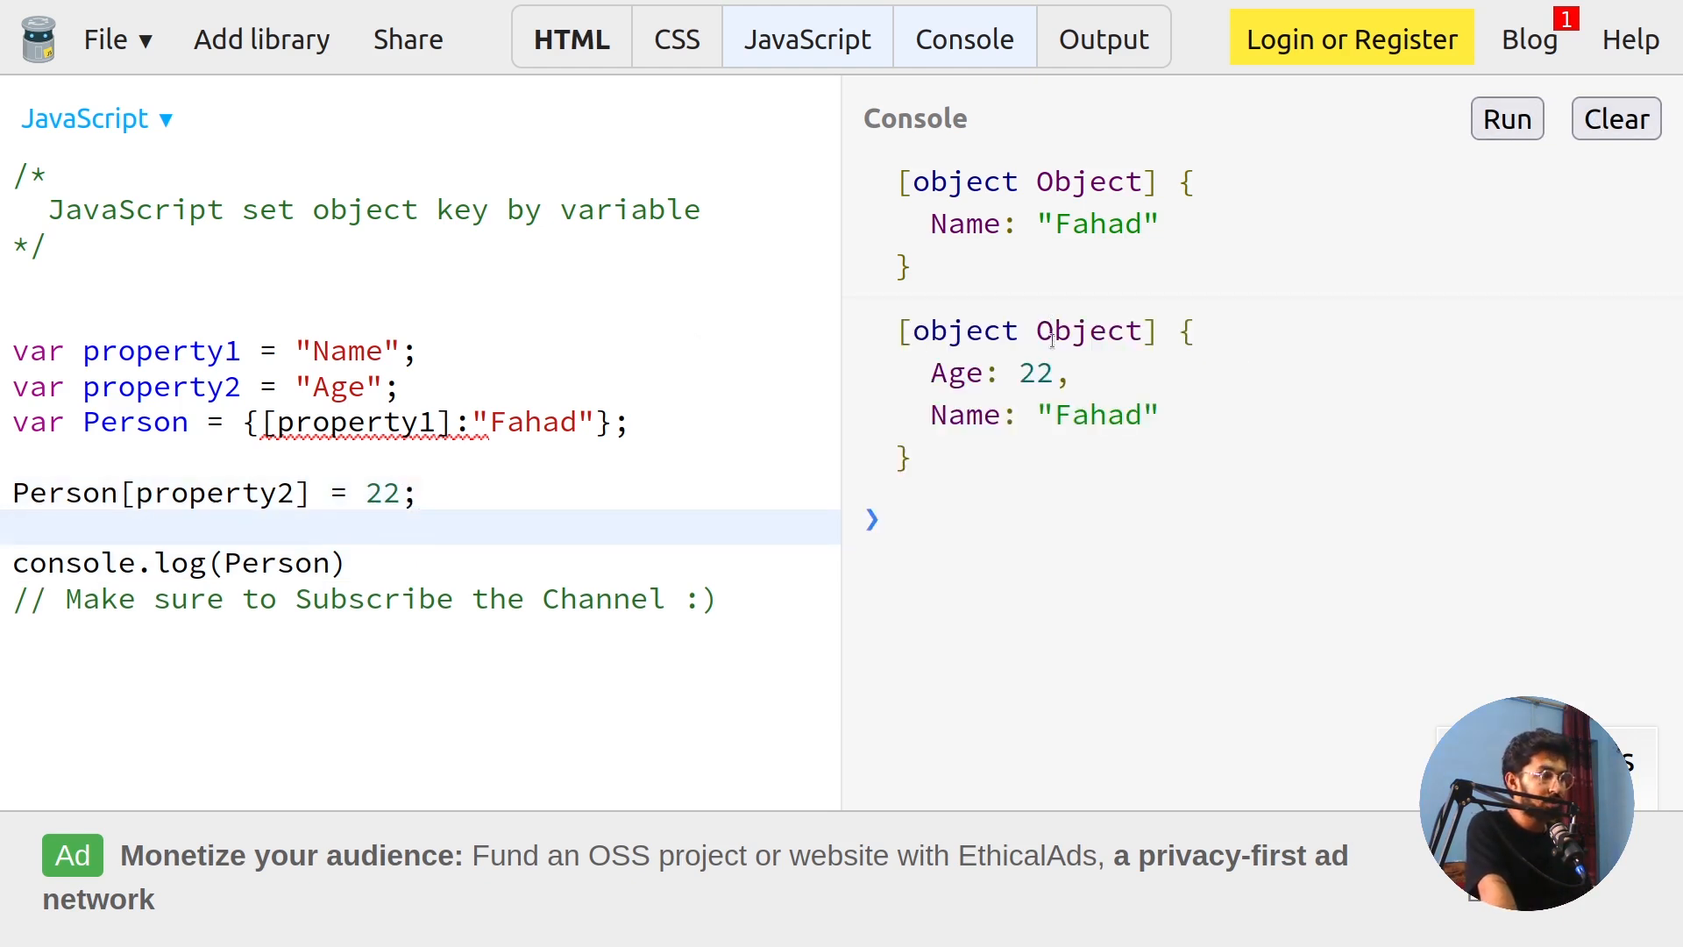